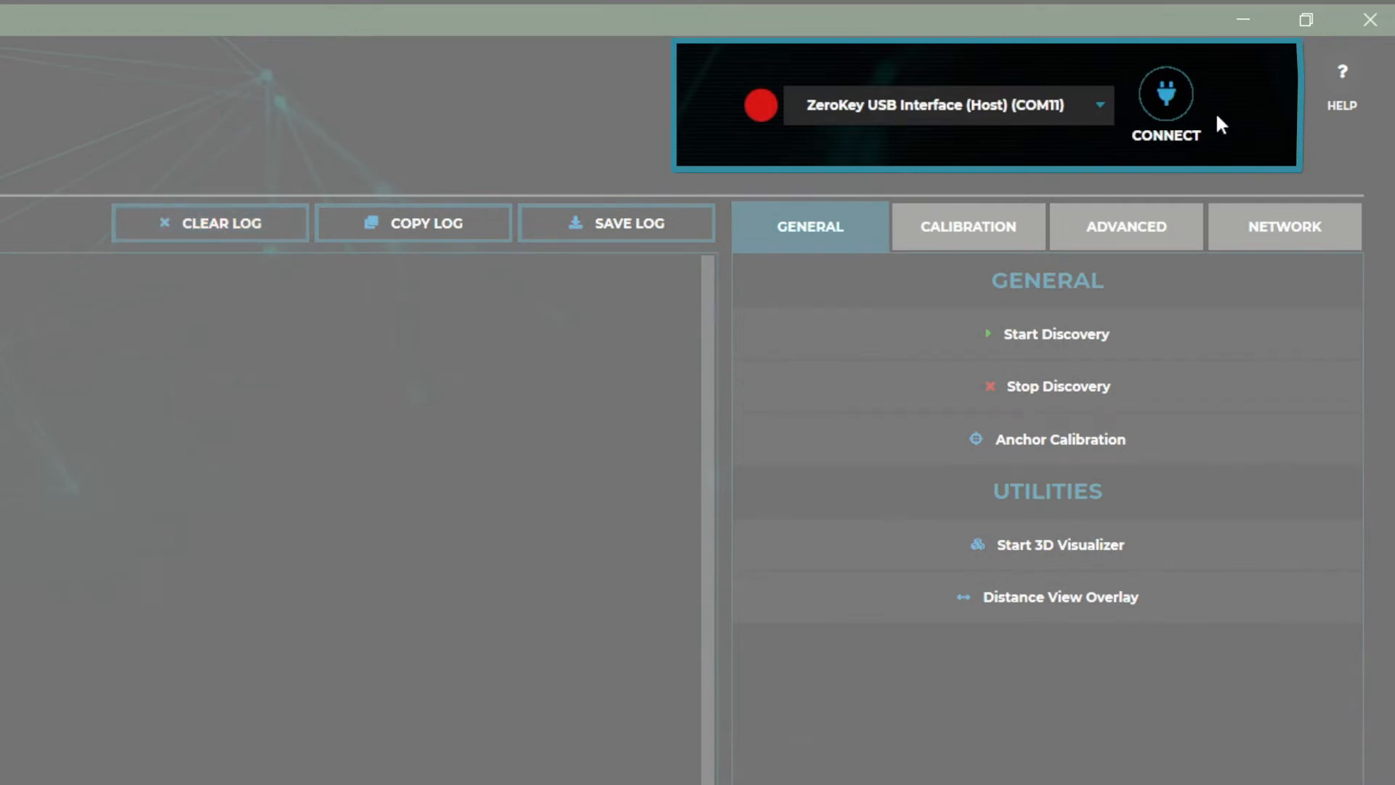
Connect to the ZeroKey USB Interface (Host) gateway on COM11.
{"action": "left_click", "coordinate": [1166, 94]}
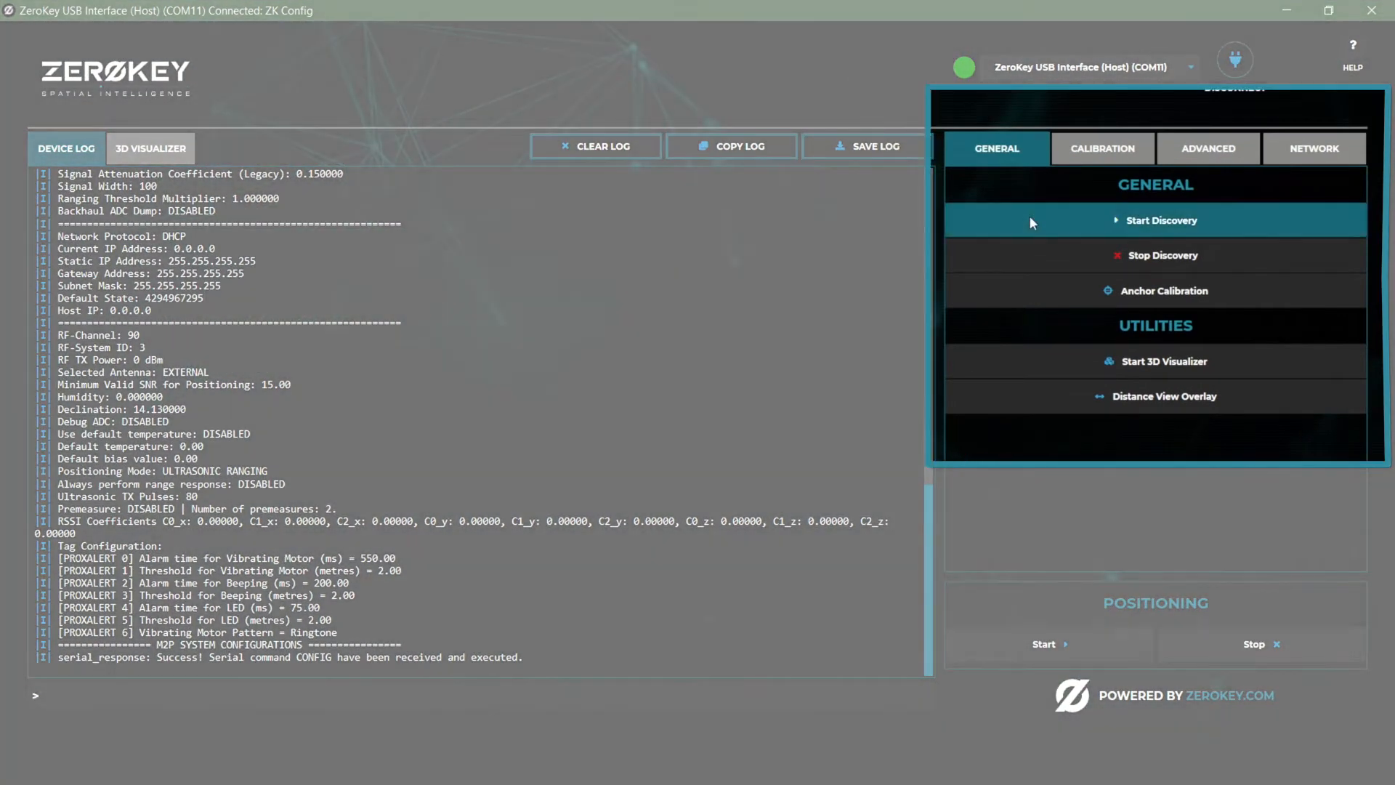
Run anchor discovery and scroll the Device Log to the six detected nodes.
{"action": "left_click", "coordinate": [1154, 219]}
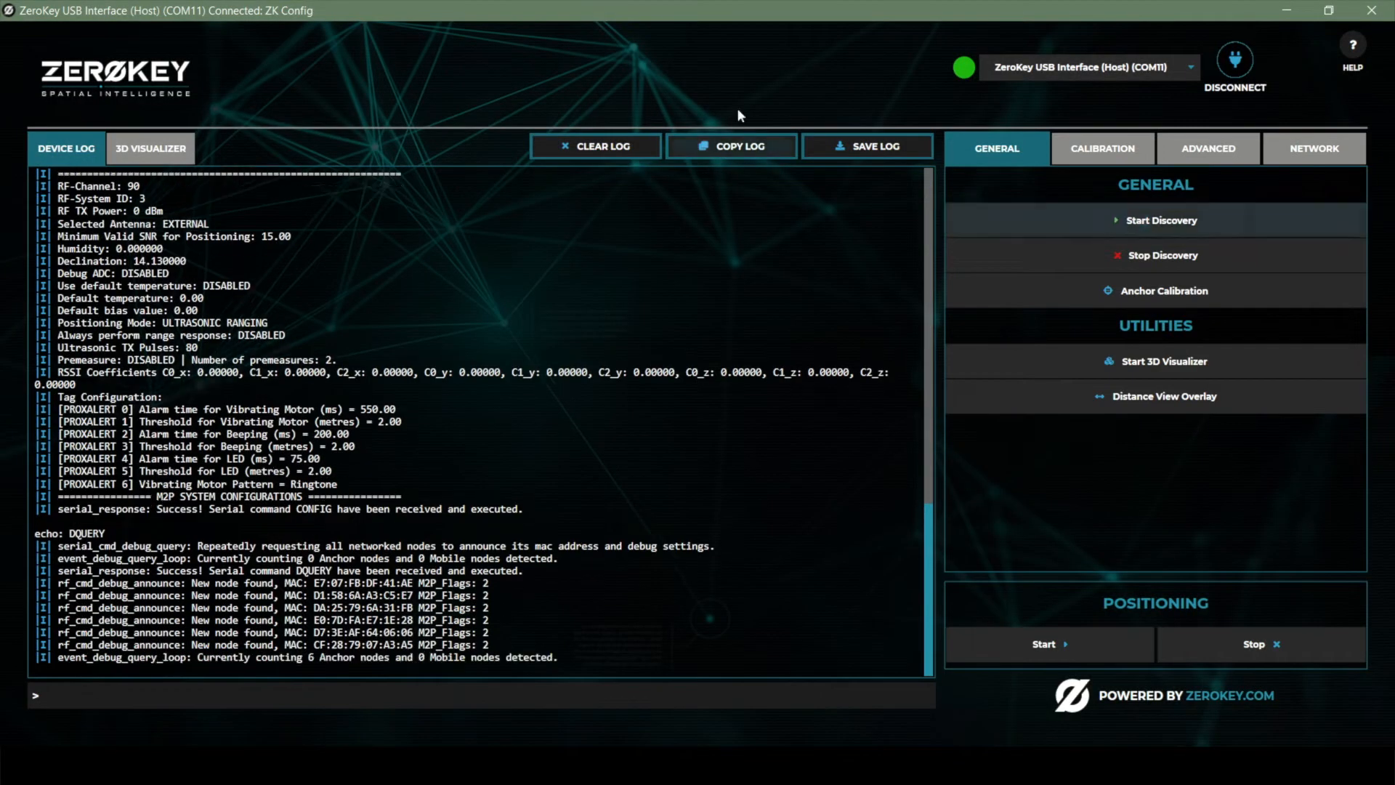
{"action": "scroll", "scroll_direction": "down", "scroll_amount": 3}
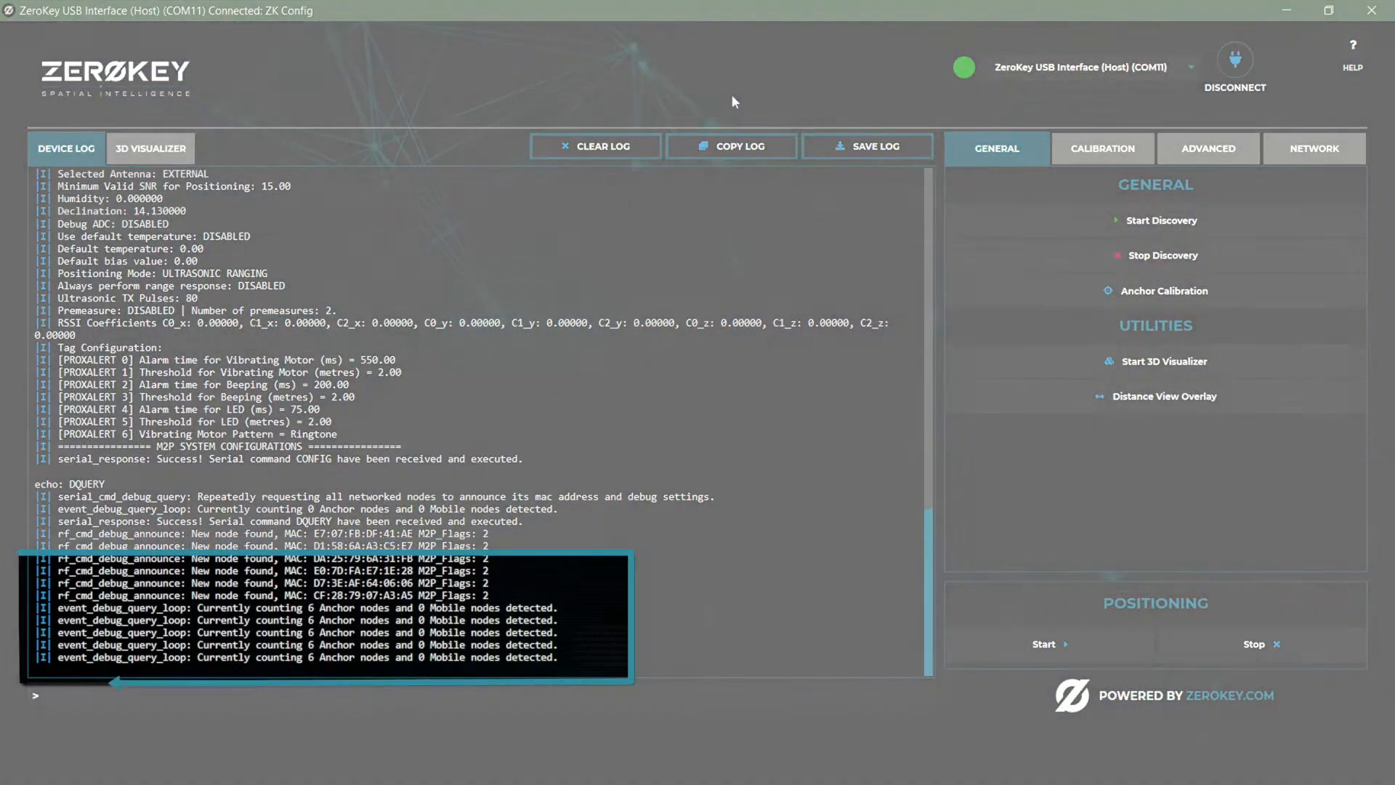